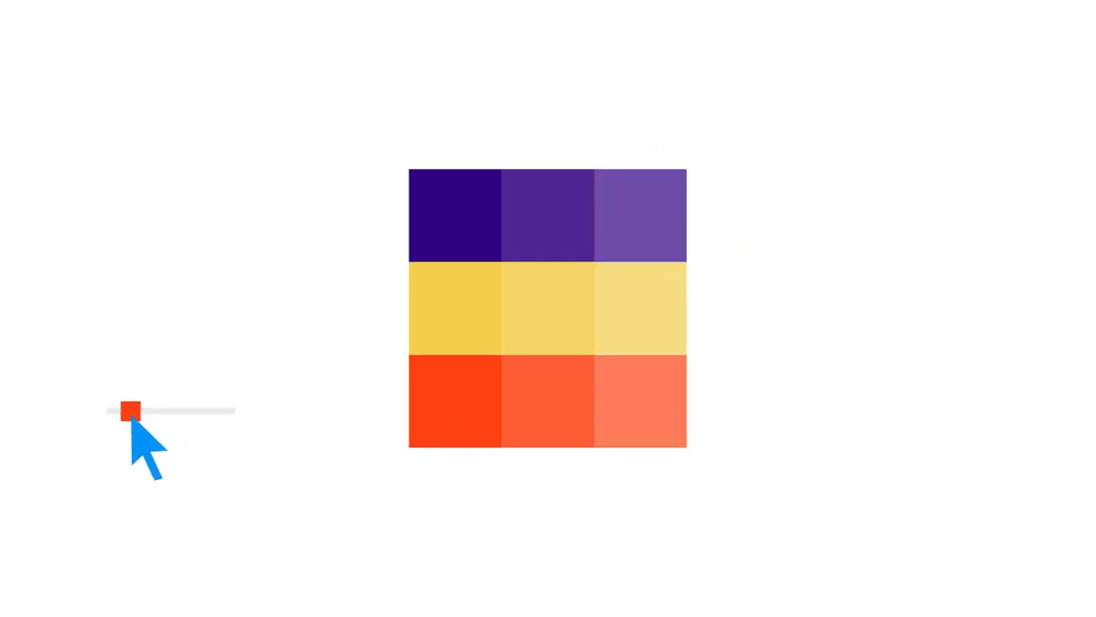
Reveal the blue frame, circuit lines and dark purple node around the three-row swatch grid
left_click_drag(131, 411, 212, 410)
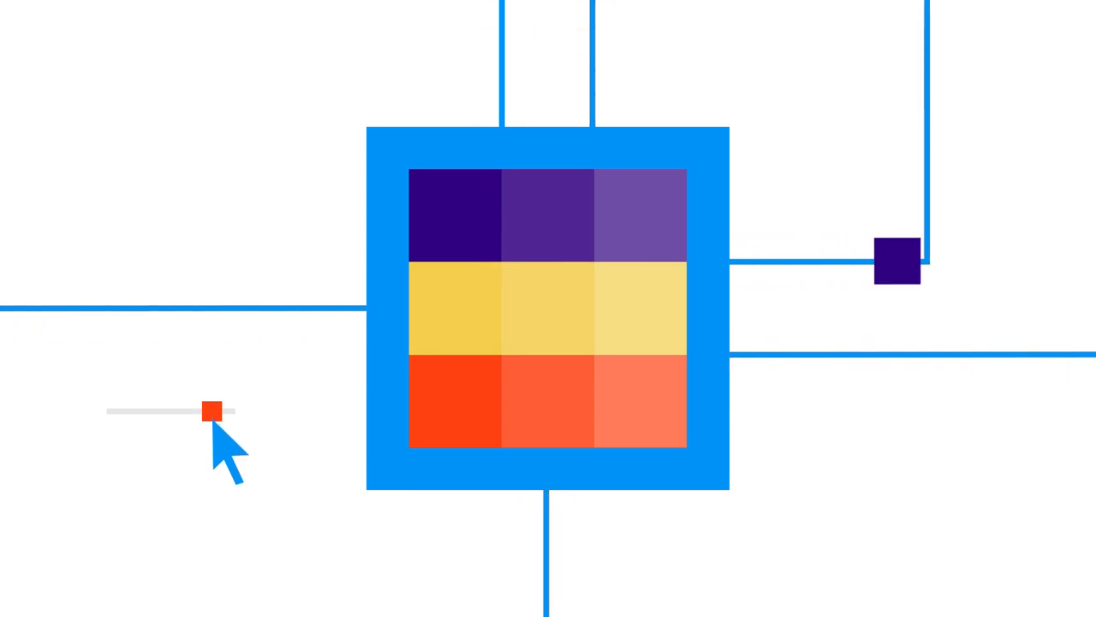